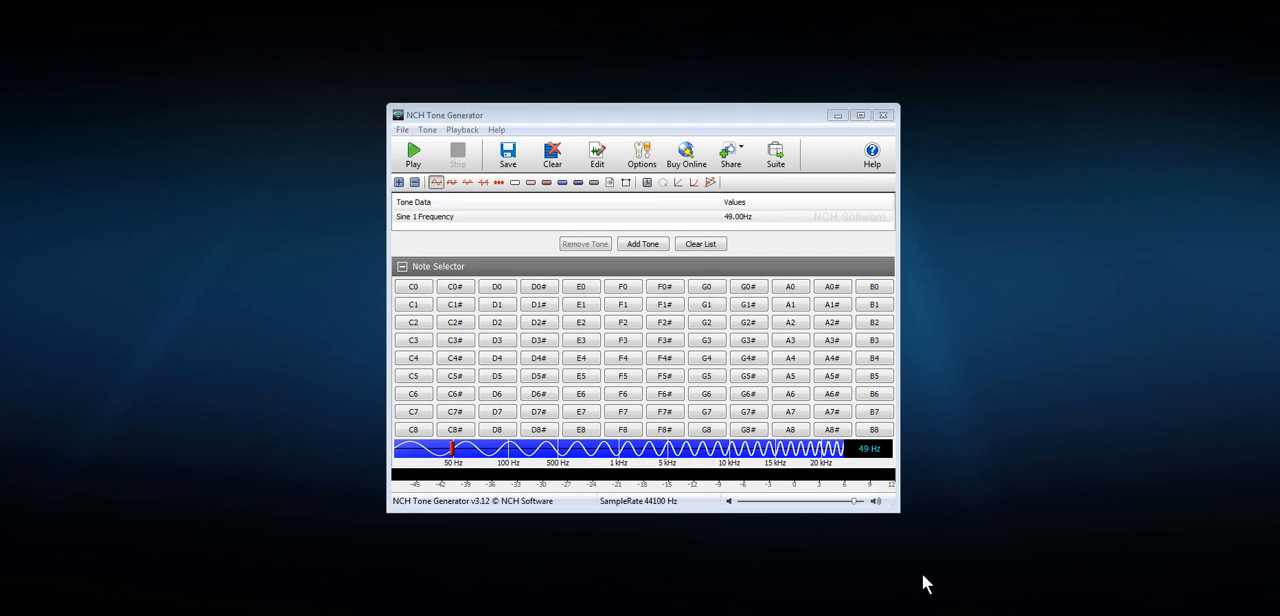
pyautogui.moveTo(895, 570)
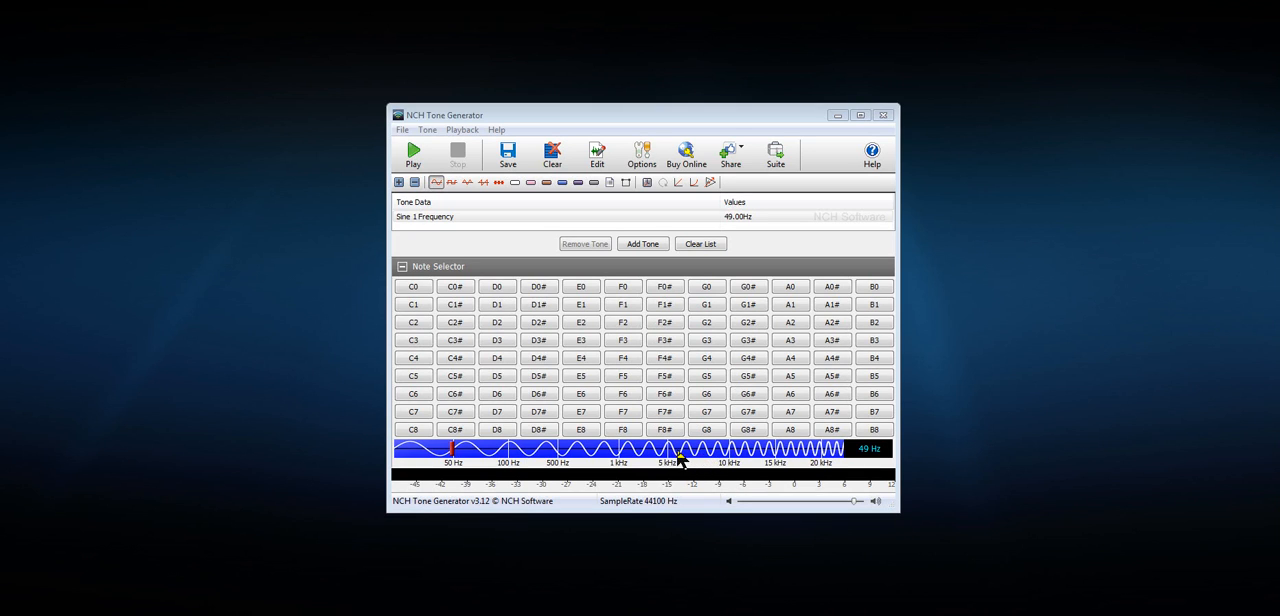
pyautogui.moveTo(717, 461)
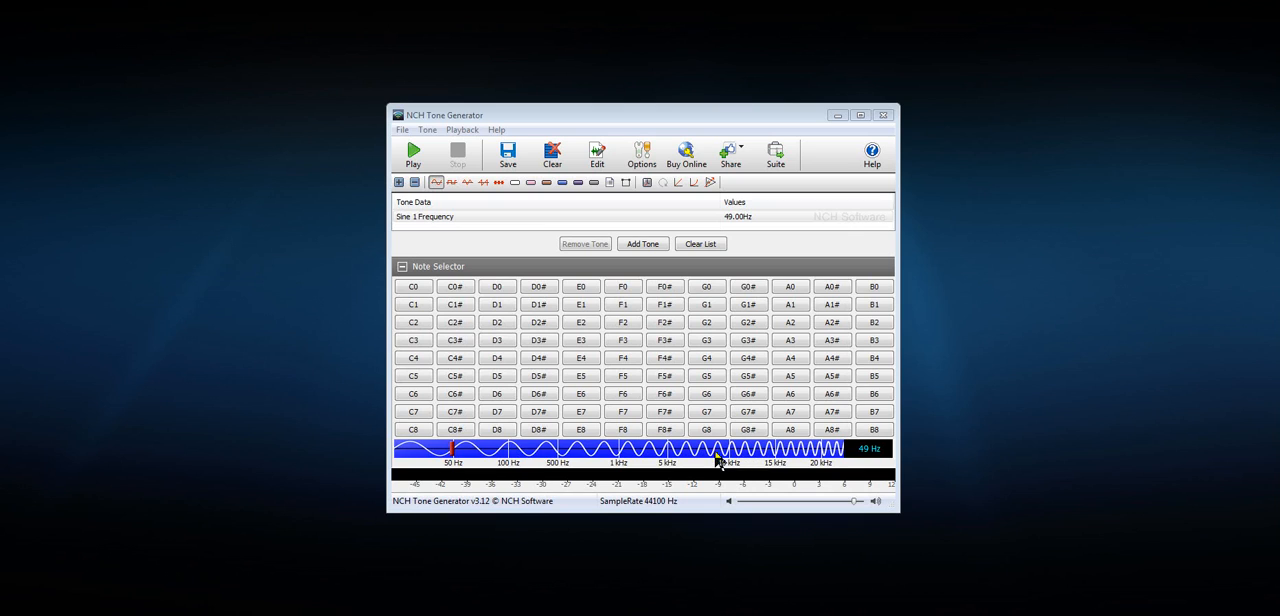
pyautogui.moveTo(693, 458)
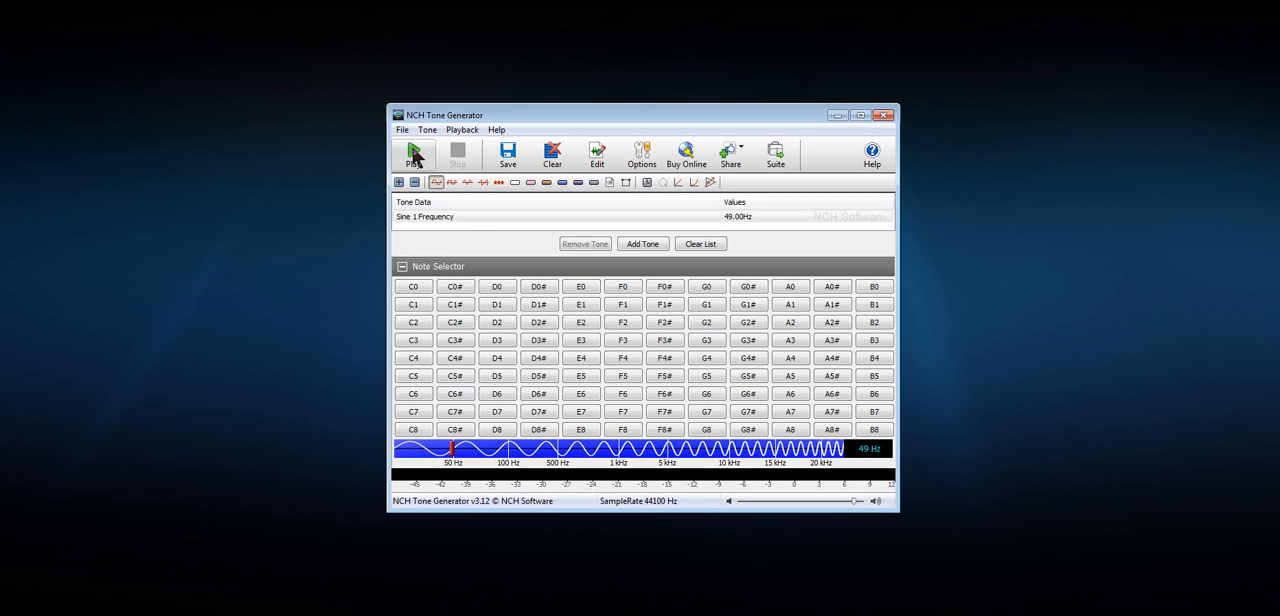
# - Play the 49 Hz sine tone, then drag the frequency to 734 Hz and play it
pyautogui.click(412, 150)
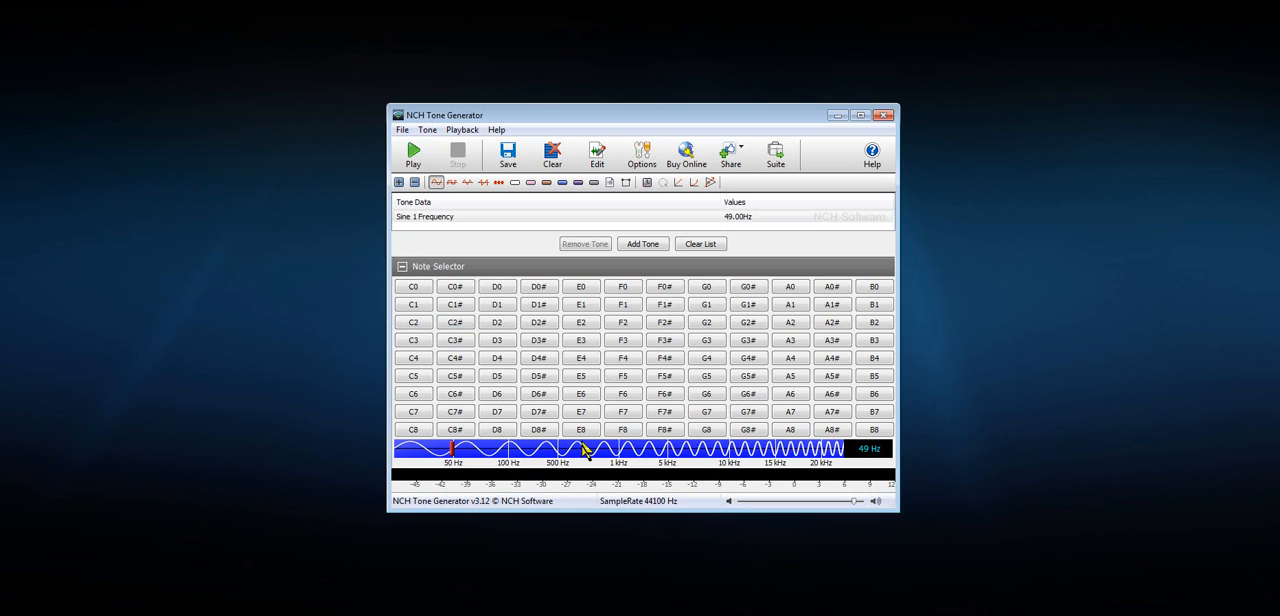
pyautogui.moveTo(452, 448); pyautogui.dragTo(583, 448)
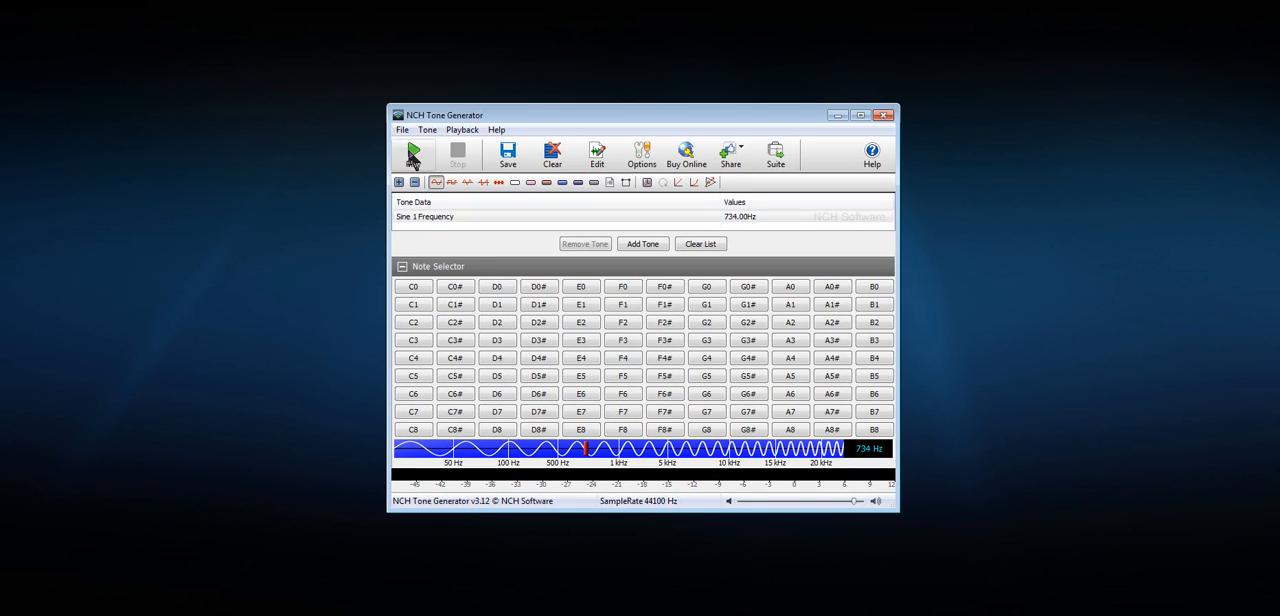
pyautogui.click(412, 155)
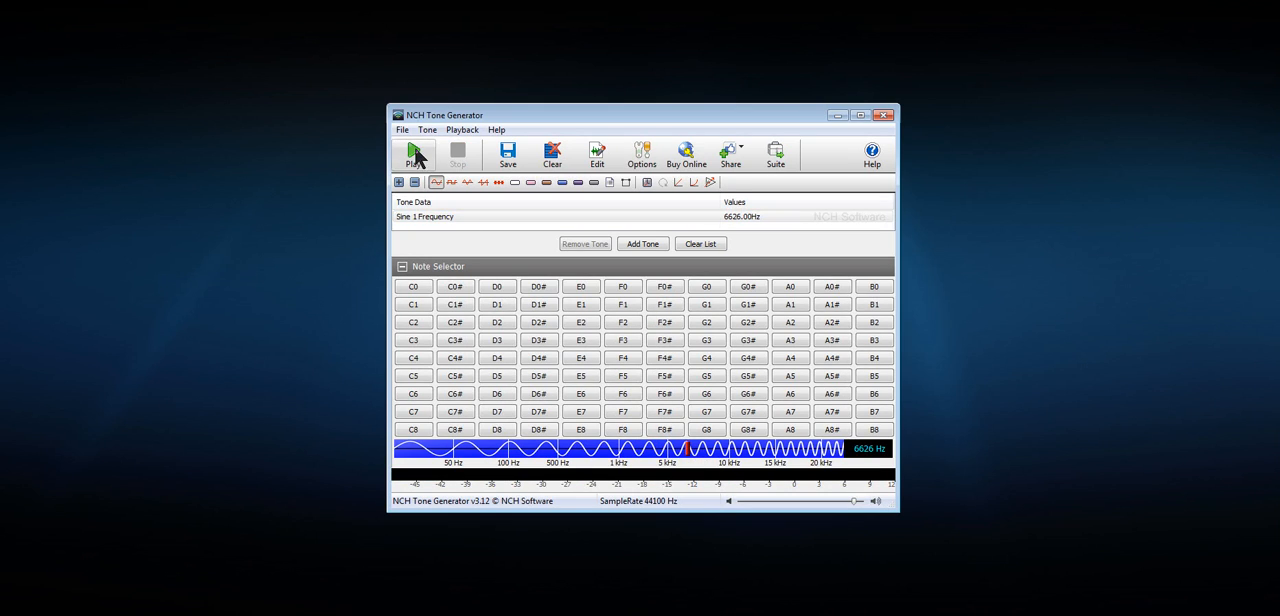
# - Play the tone as it rises to 6626 Hz and then 8474 Hz
pyautogui.click(412, 152)
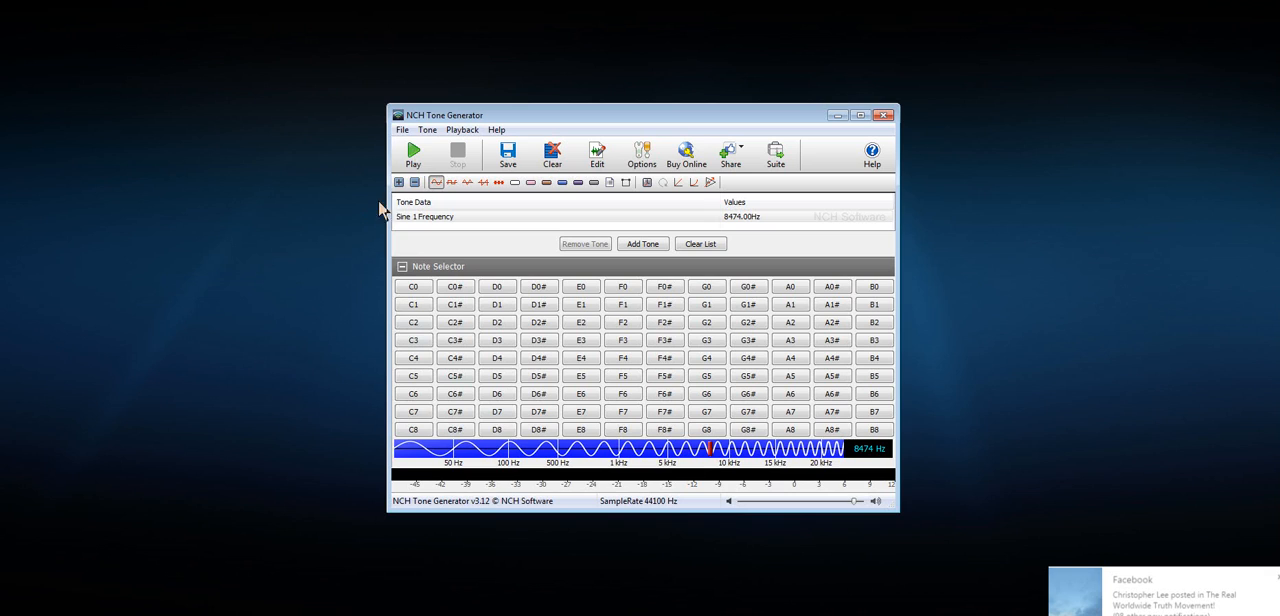
pyautogui.click(413, 155)
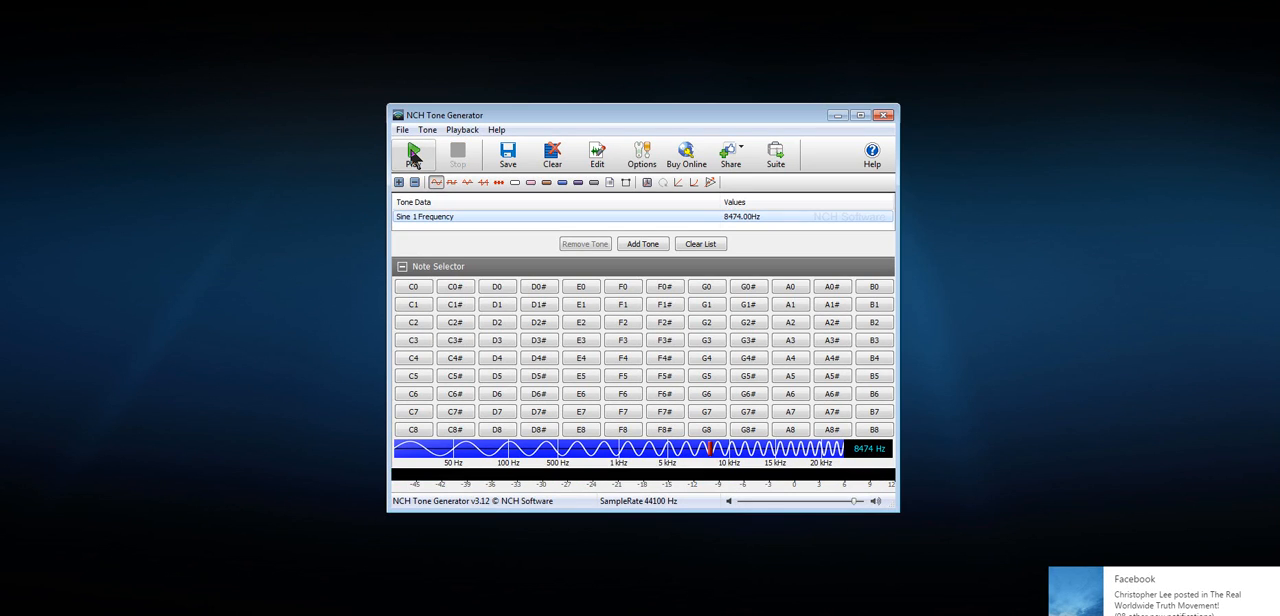
pyautogui.click(413, 151)
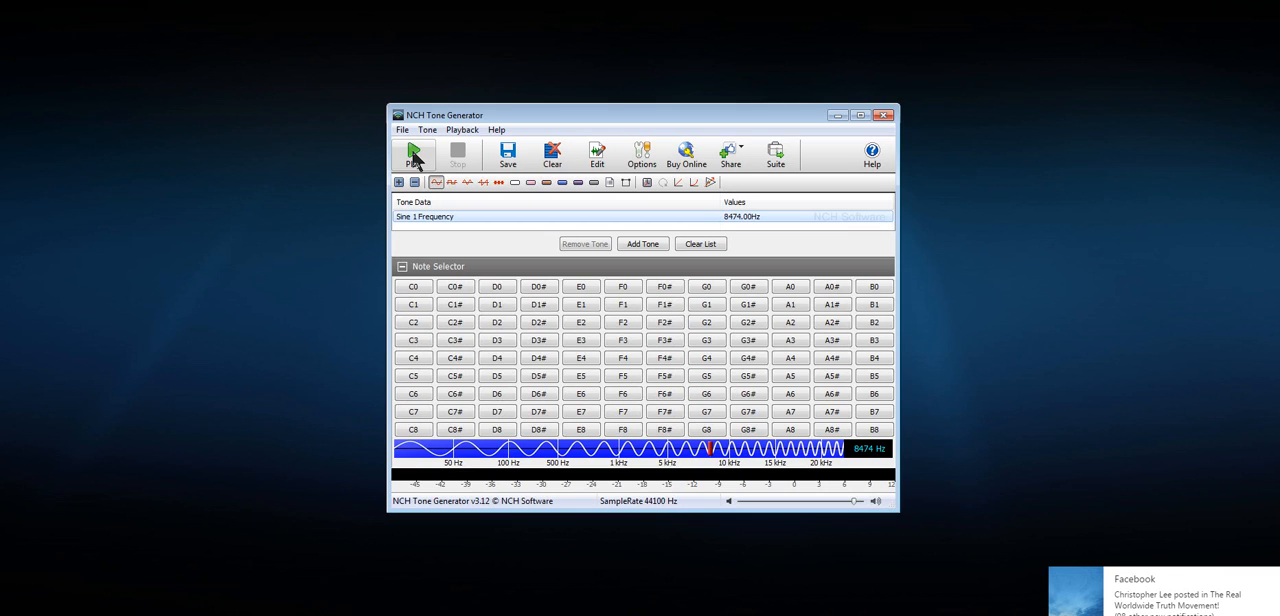
pyautogui.click(412, 155)
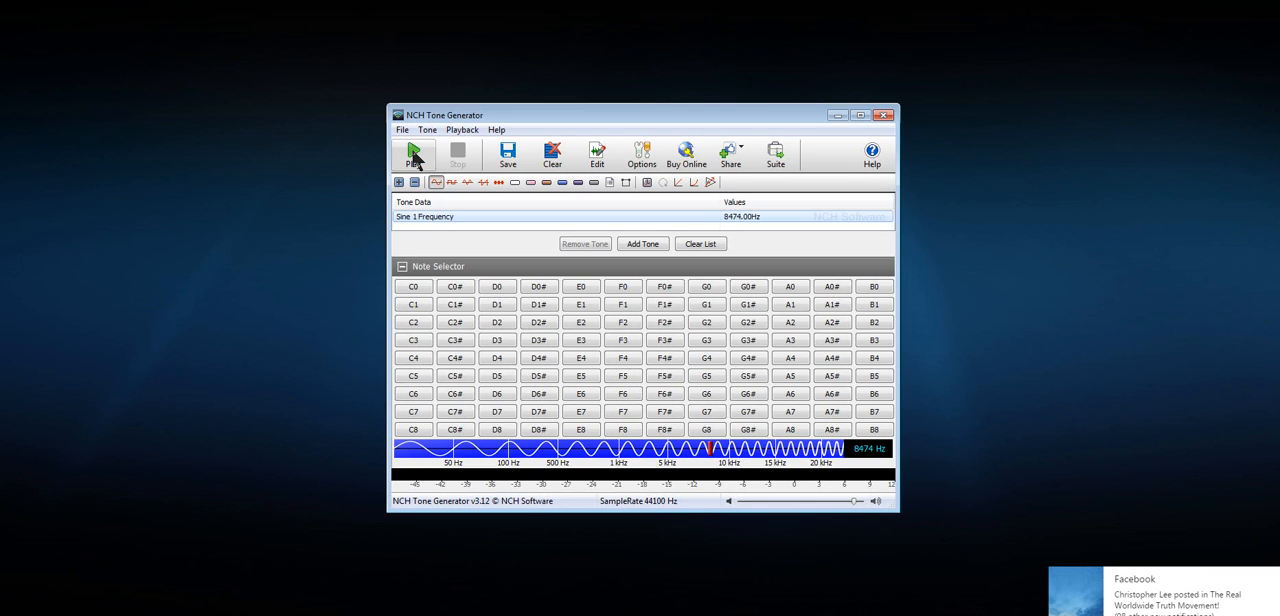
pyautogui.click(412, 153)
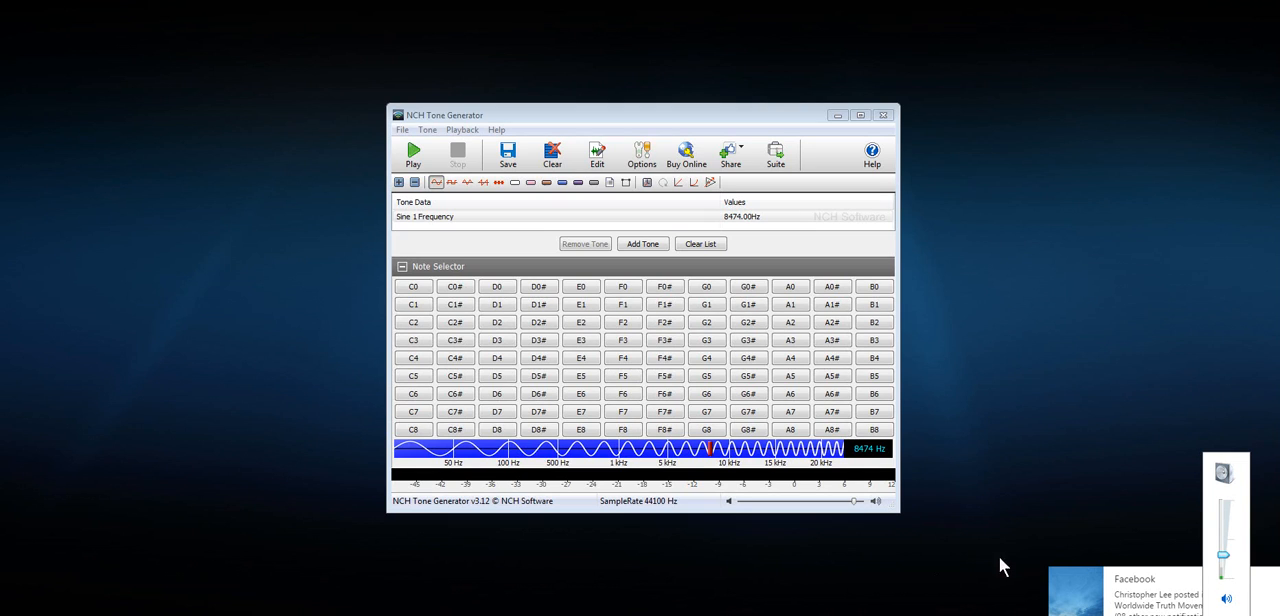
pyautogui.moveTo(449, 279)
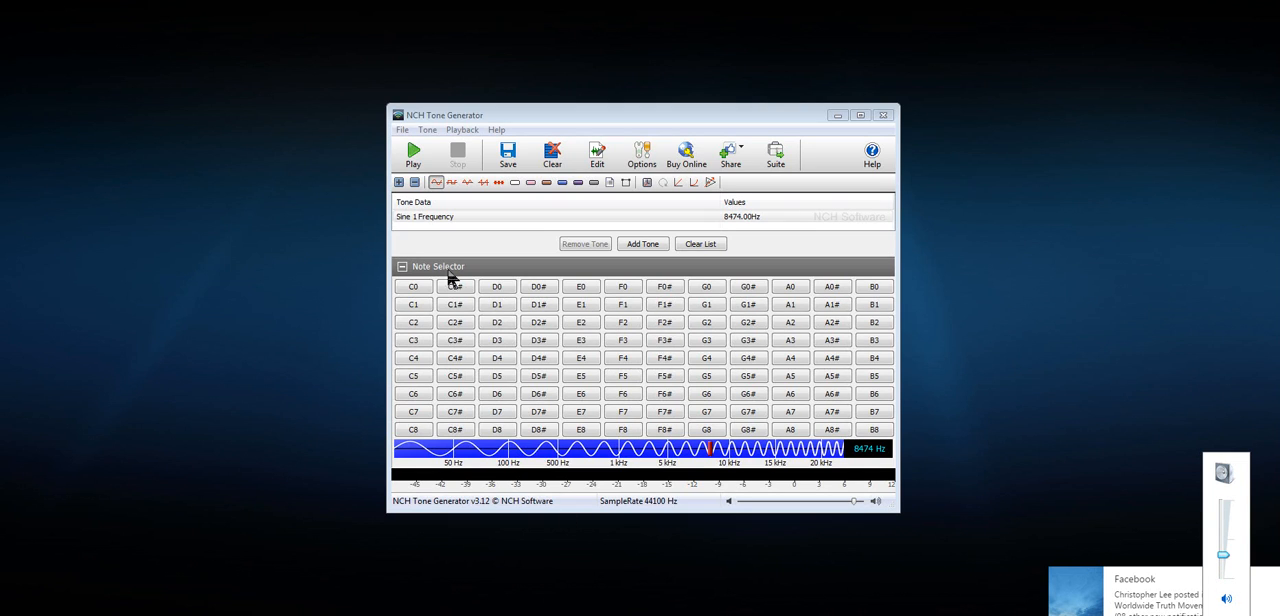
# - Play and stop the 8474 Hz tone, then play it again at 9202 Hz
pyautogui.click(413, 155)
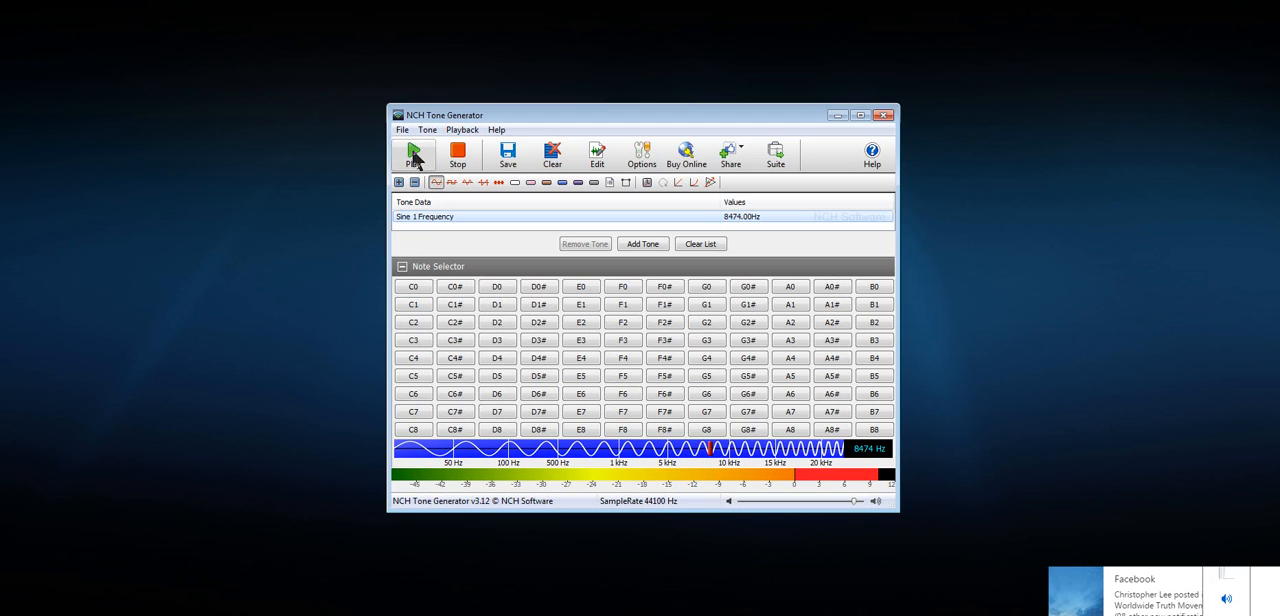
pyautogui.click(413, 155)
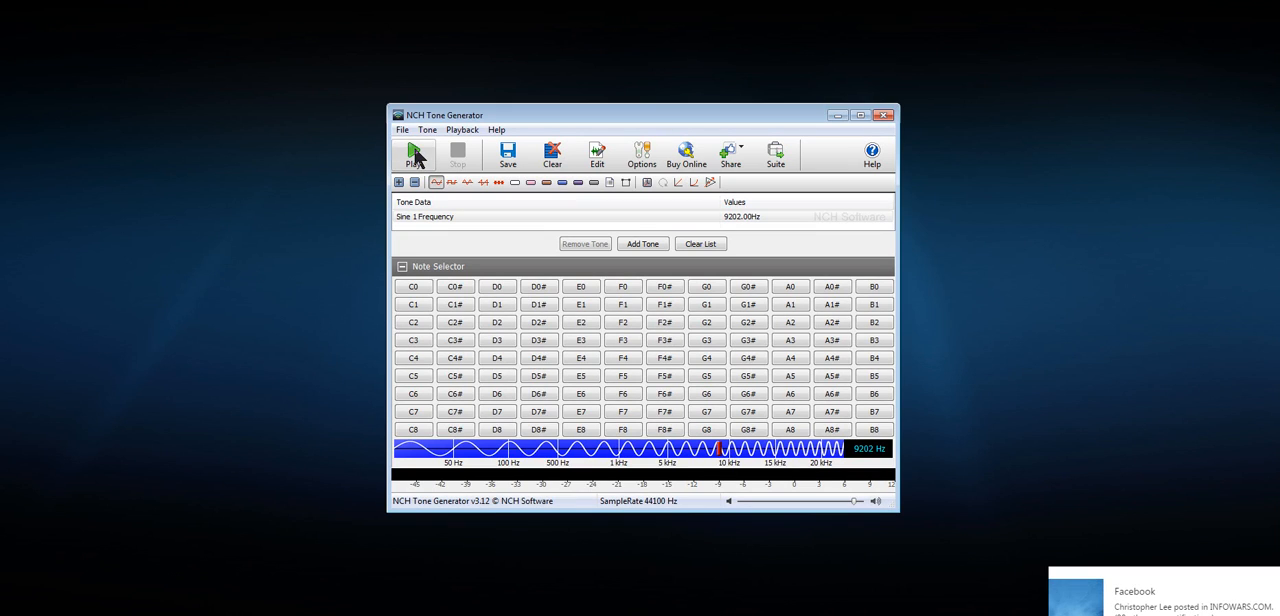
pyautogui.click(413, 155)
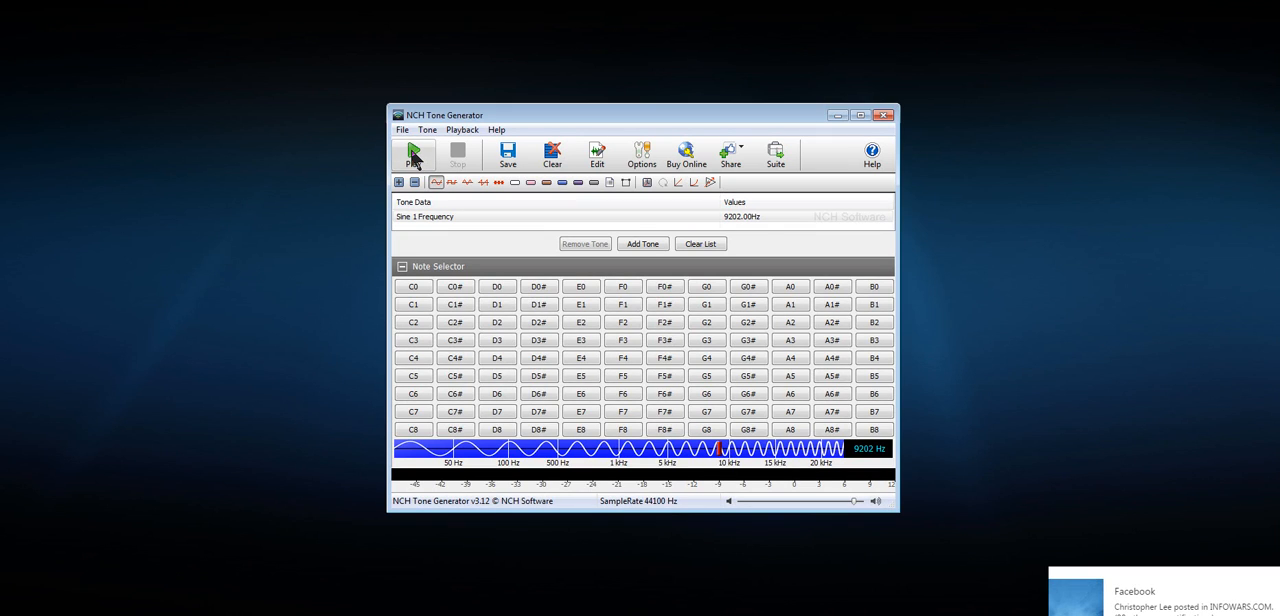
pyautogui.click(413, 155)
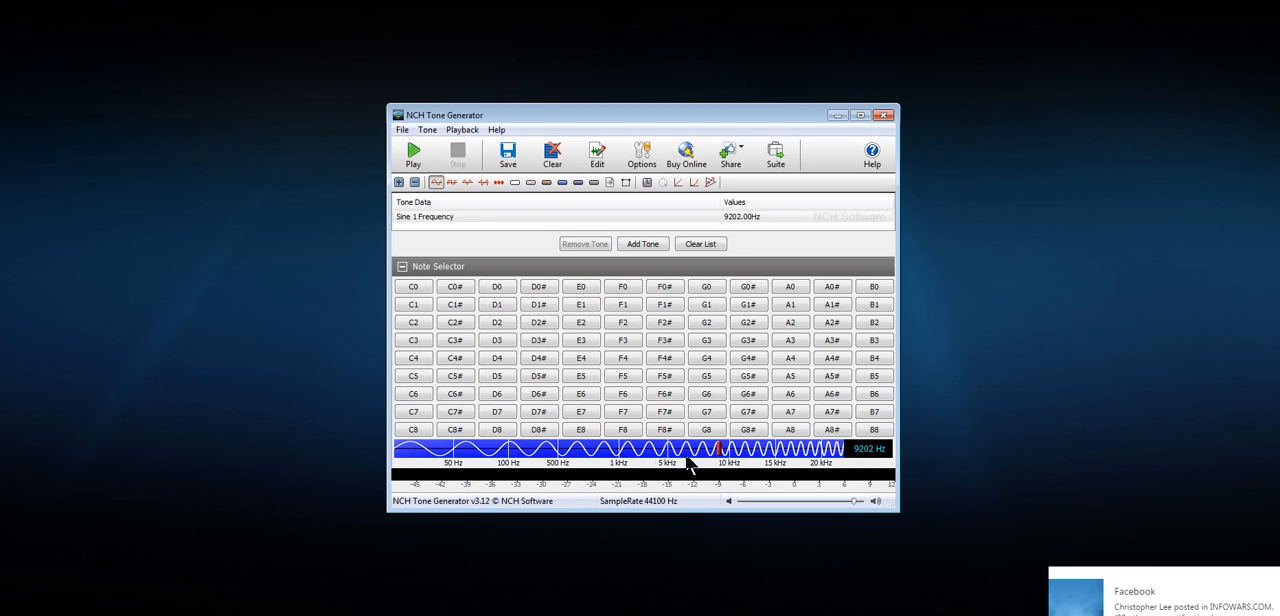
# - Drag the frequency up to 9482 Hz, then play and stop the tone at 9650 Hz
pyautogui.moveTo(690, 450); pyautogui.dragTo(725, 450)
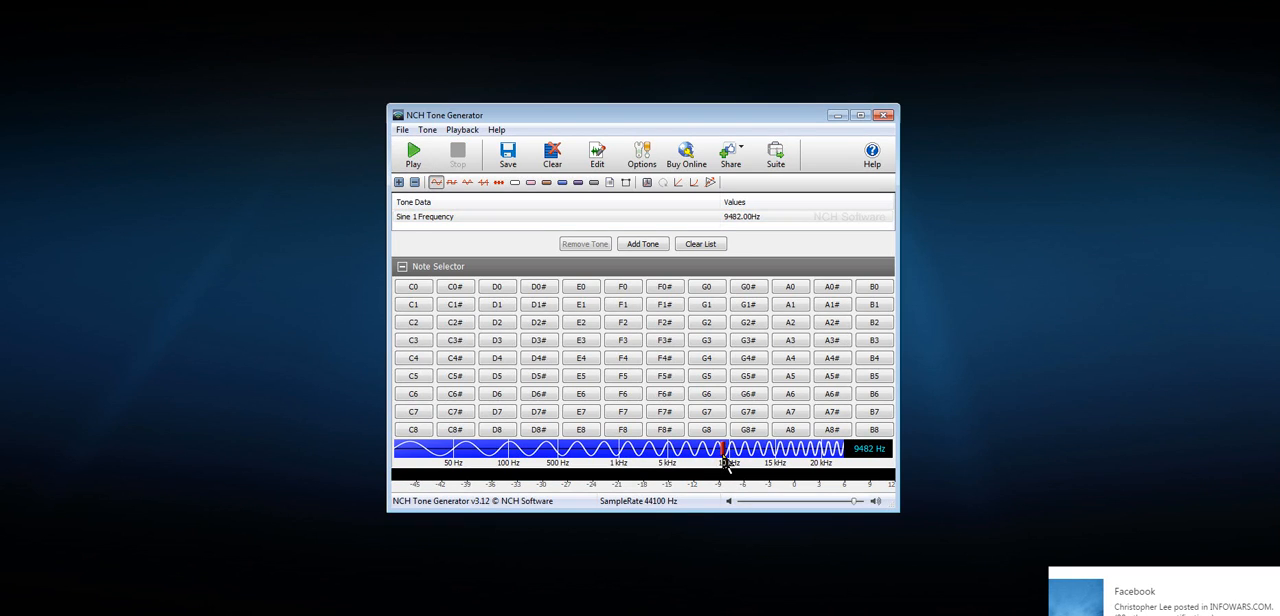
pyautogui.moveTo(728, 455)
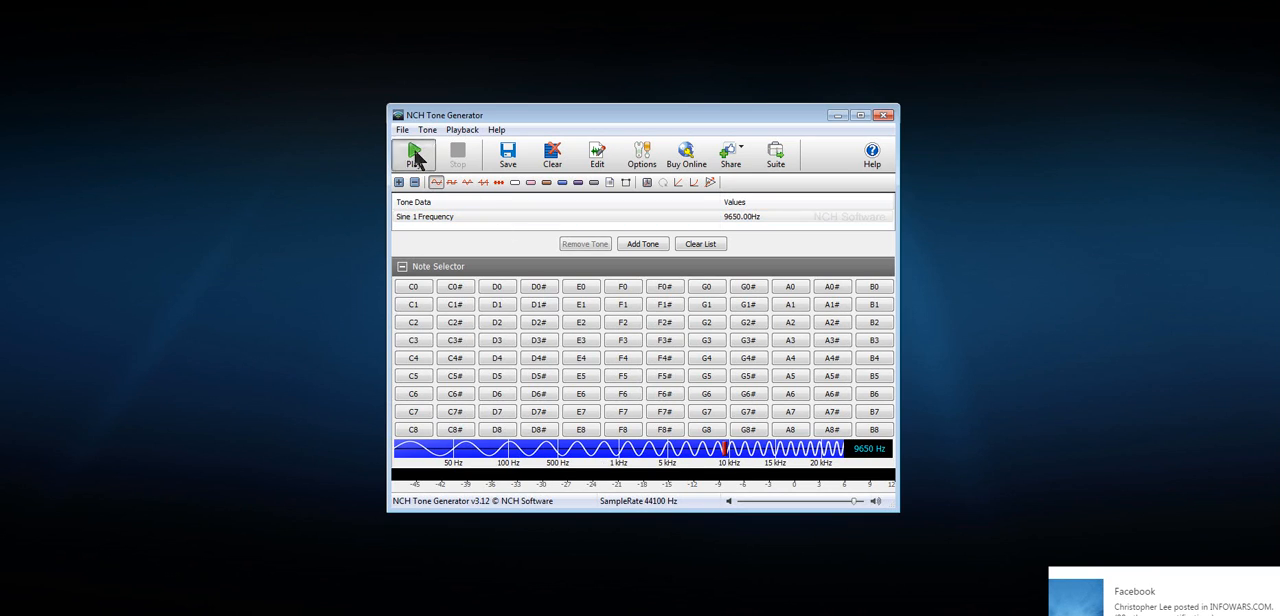
pyautogui.click(413, 154)
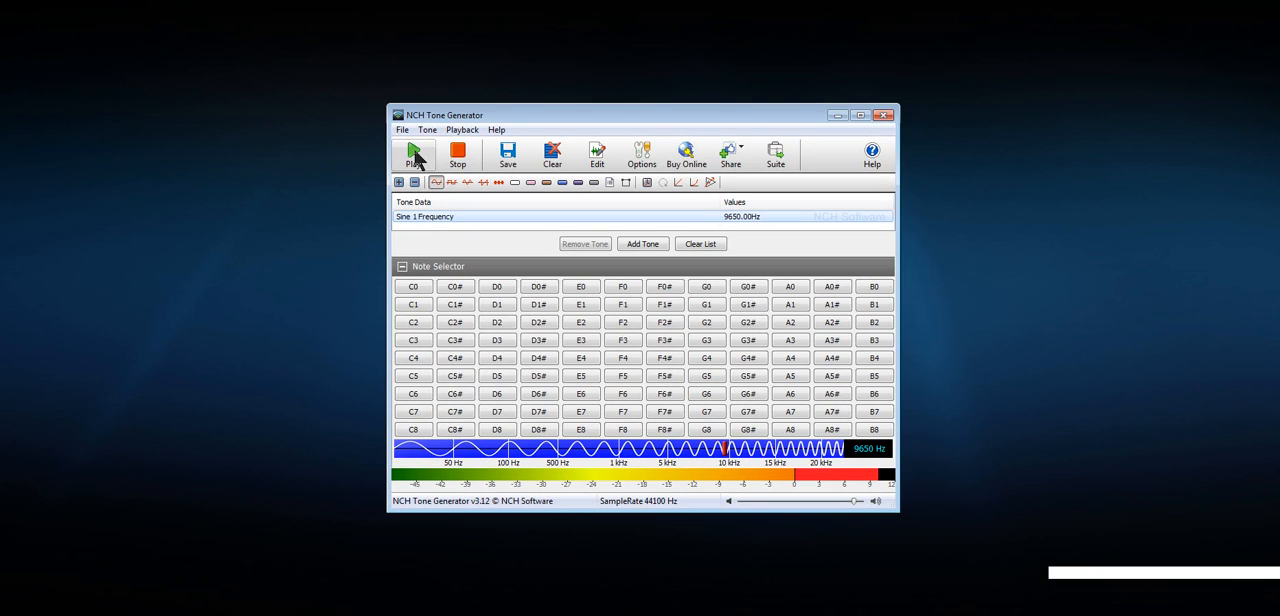
pyautogui.click(413, 155)
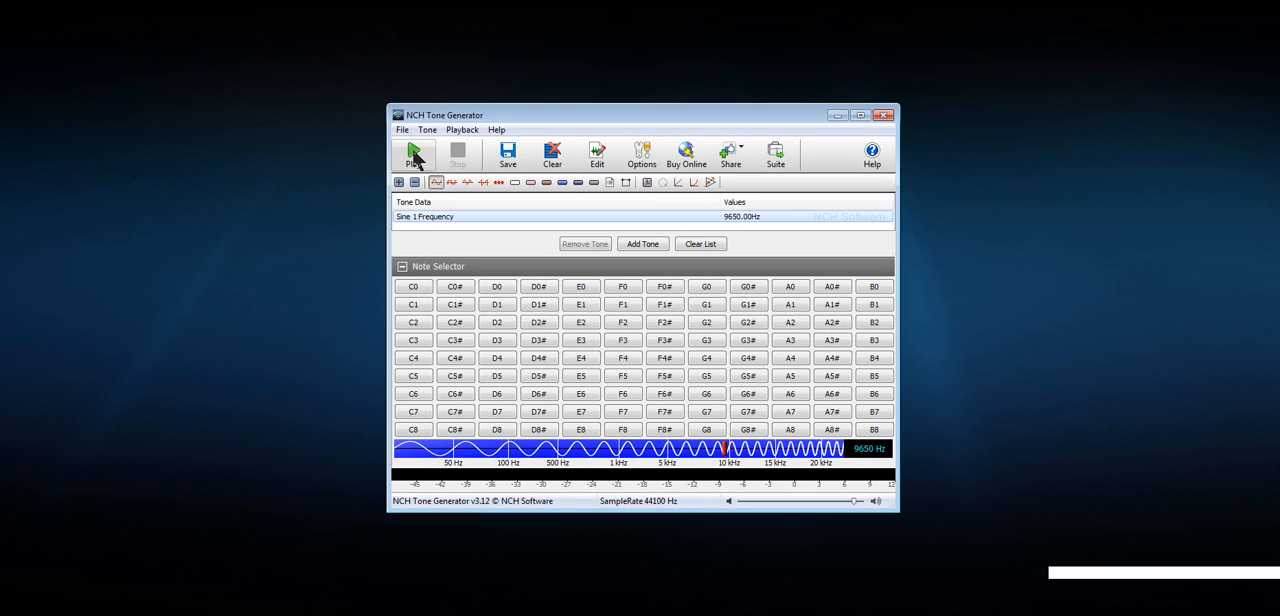
pyautogui.moveTo(416, 157)
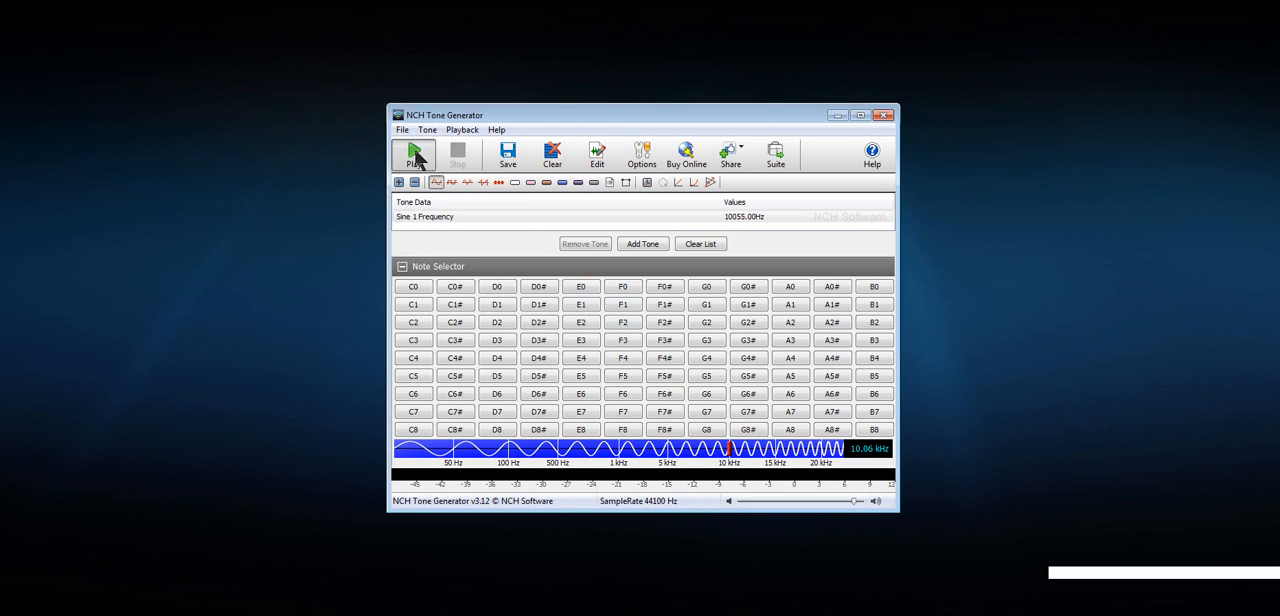
pyautogui.click(413, 155)
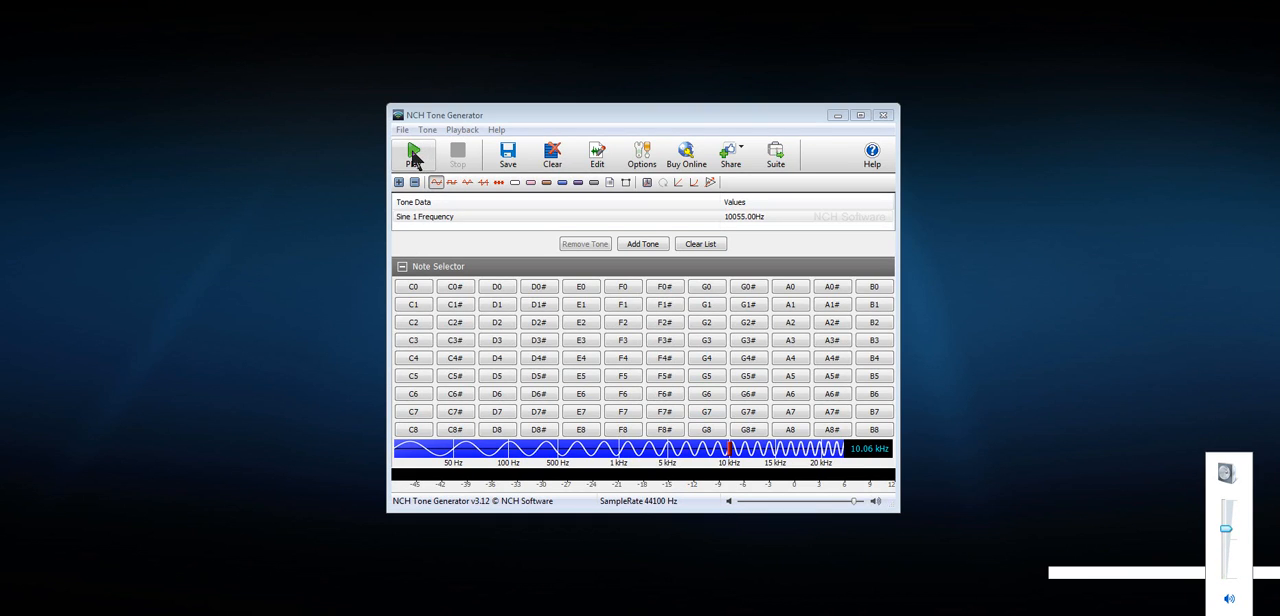
pyautogui.click(413, 155)
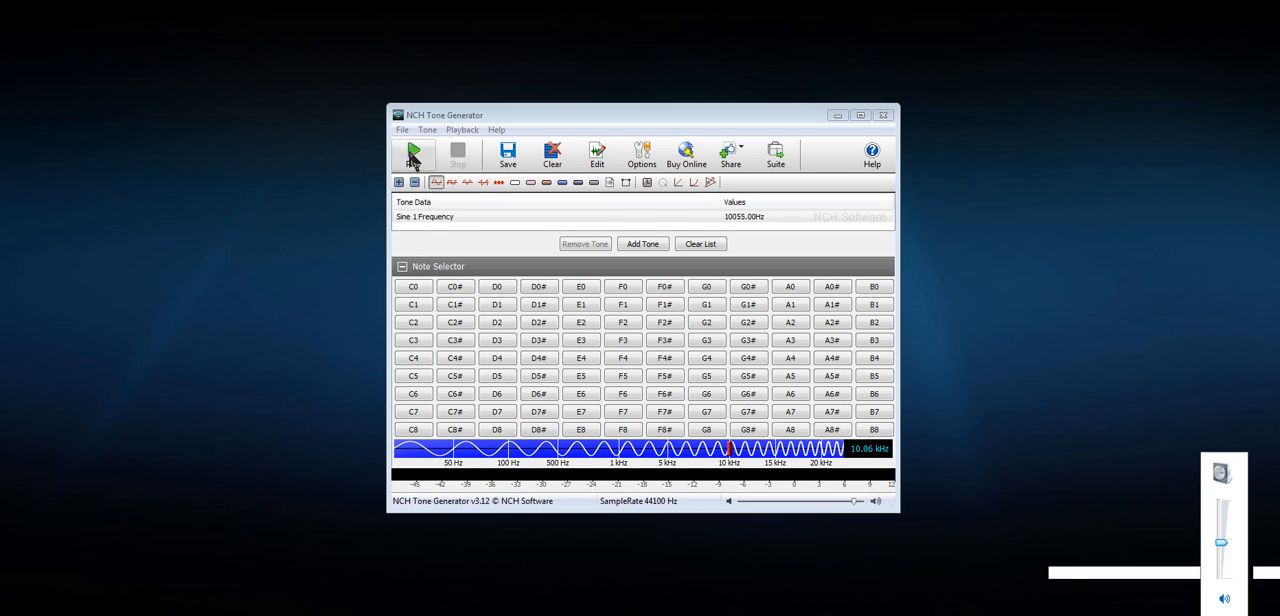
pyautogui.click(413, 155)
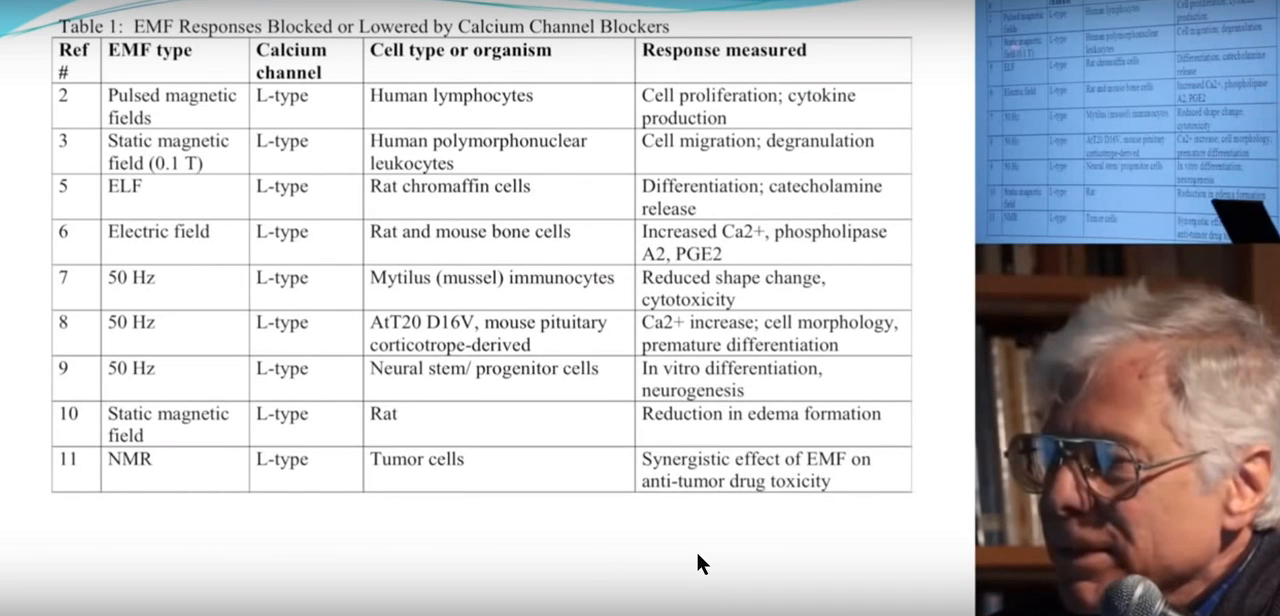
pyautogui.moveTo(585, 567)
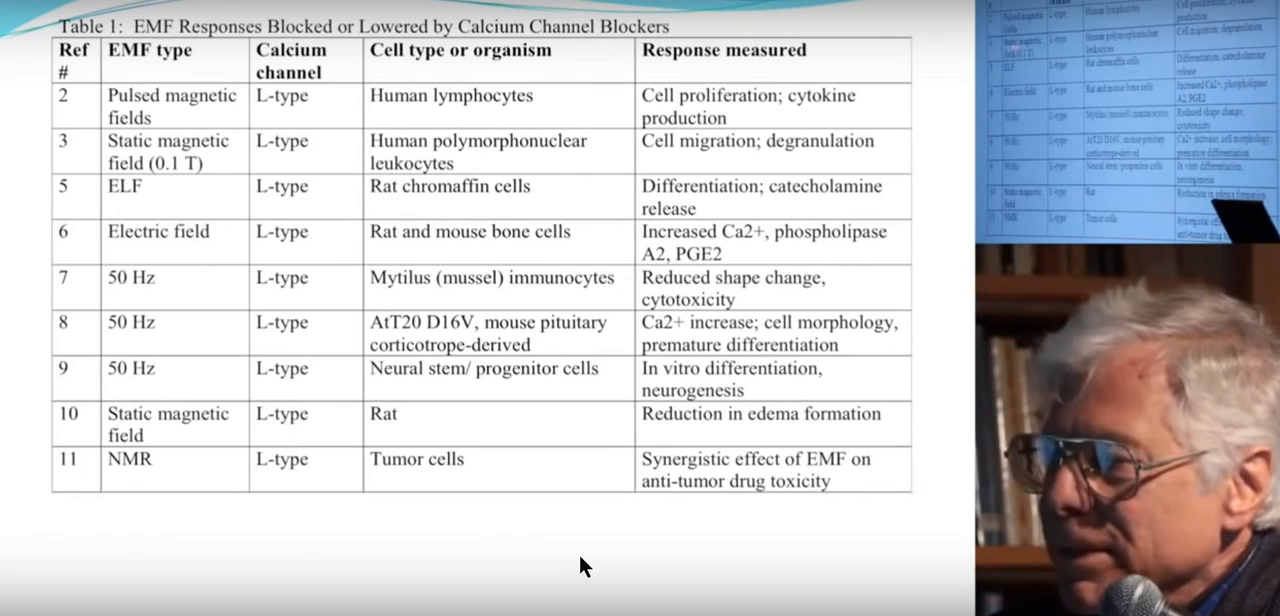
pyautogui.moveTo(514, 476)
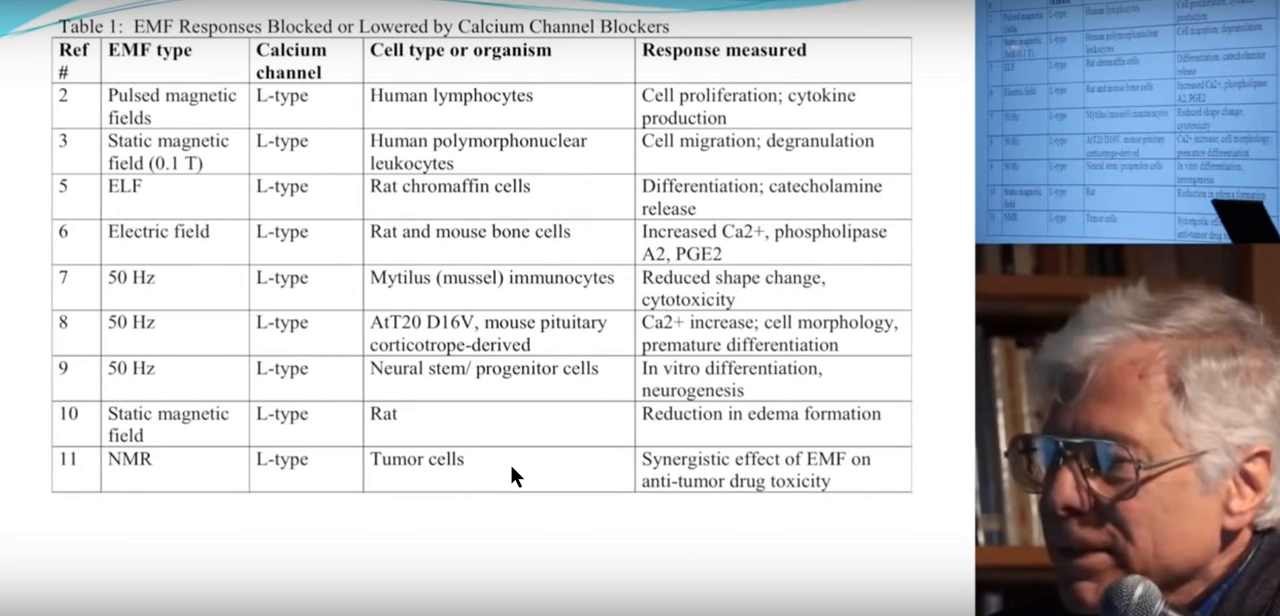
pyautogui.moveTo(642, 520)
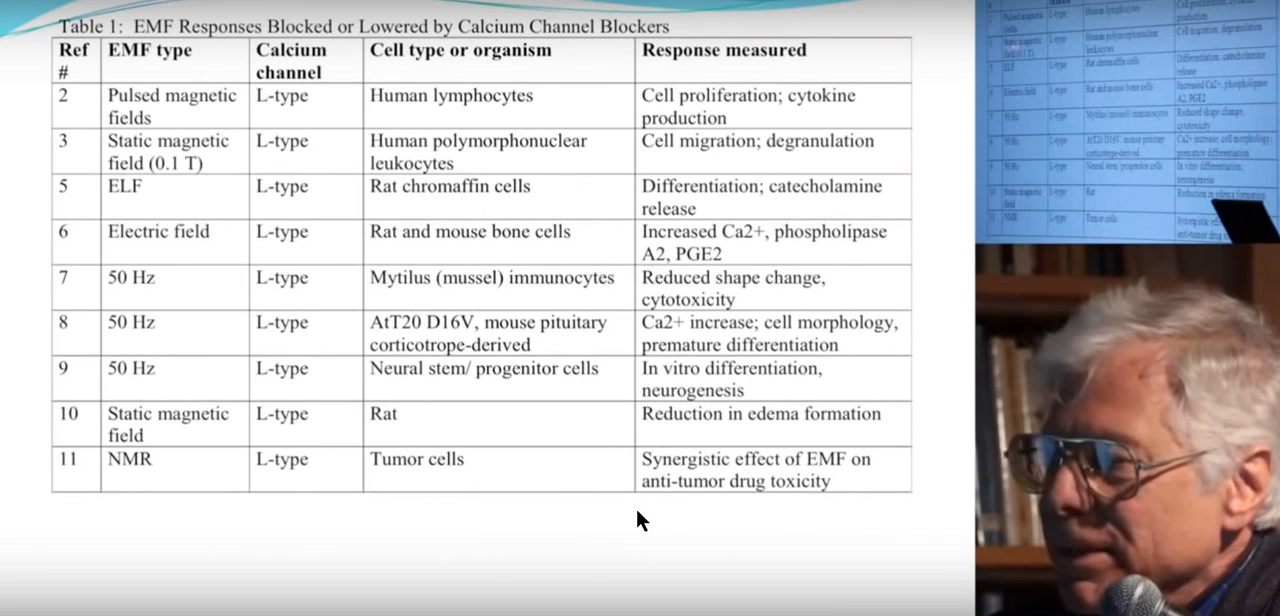